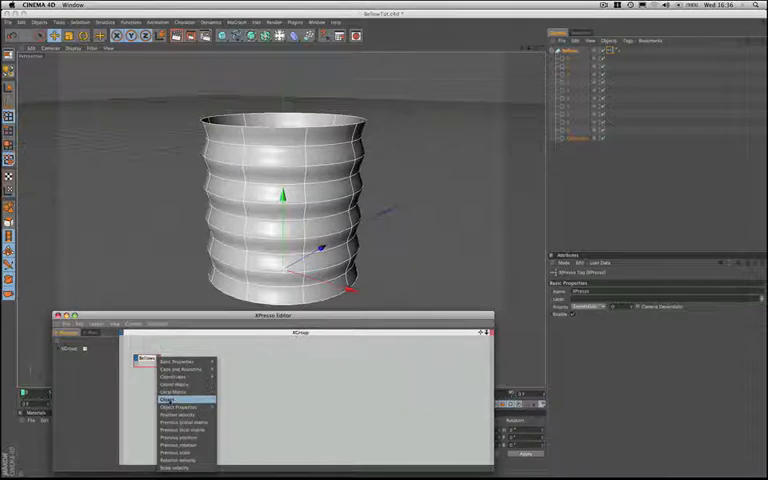
- Expose an Object output port on the Bellows node
left_click(168, 399)
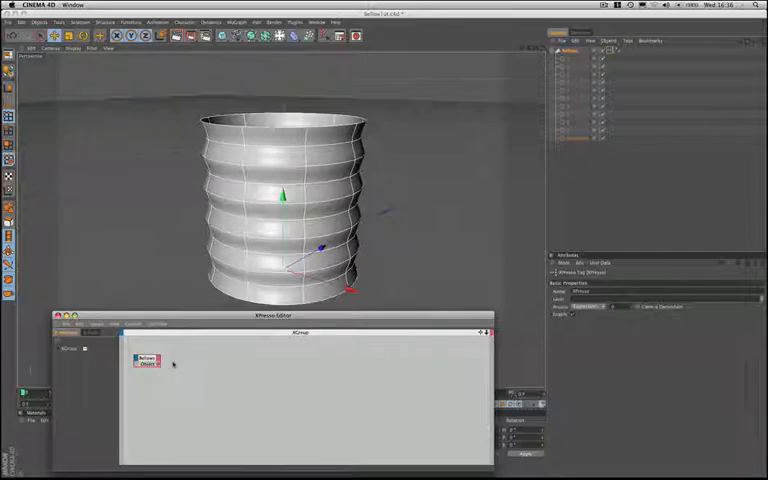
- Insert a Hierarchy iterator node from the graph's New Node menu
right_click(165, 365)
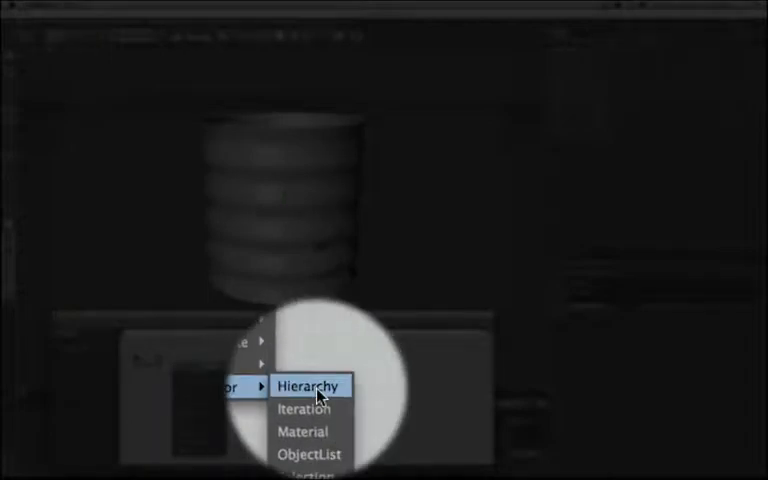
left_click(304, 386)
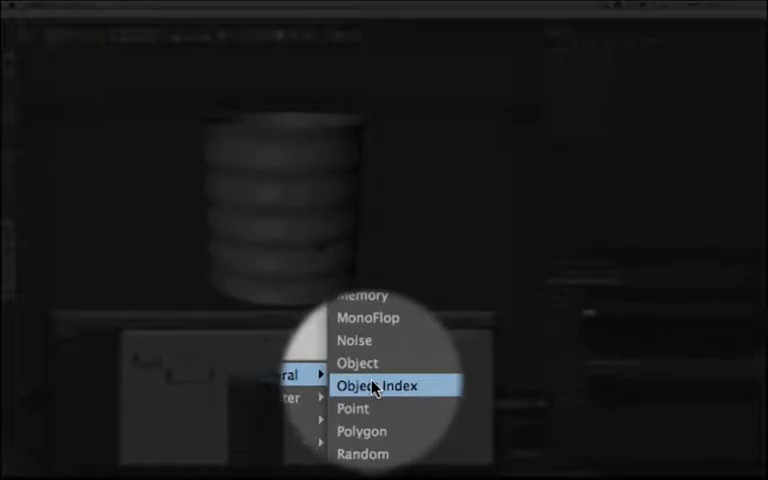
- Add an Object Index node and wire into its Instance input
left_click(376, 384)
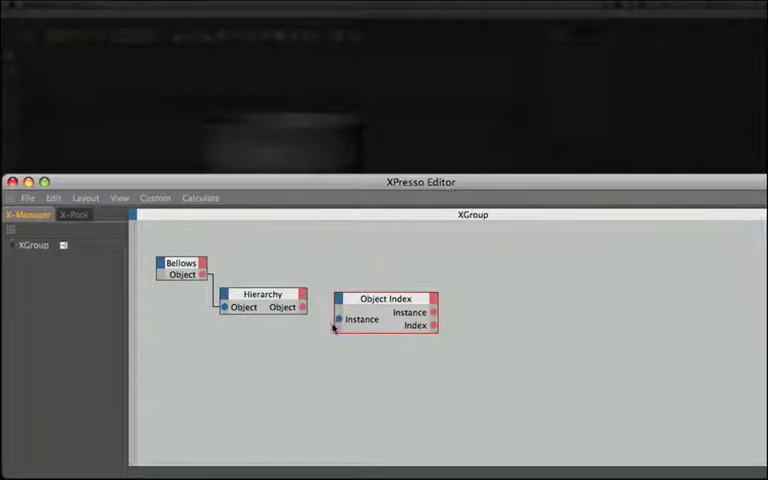
left_click(360, 319)
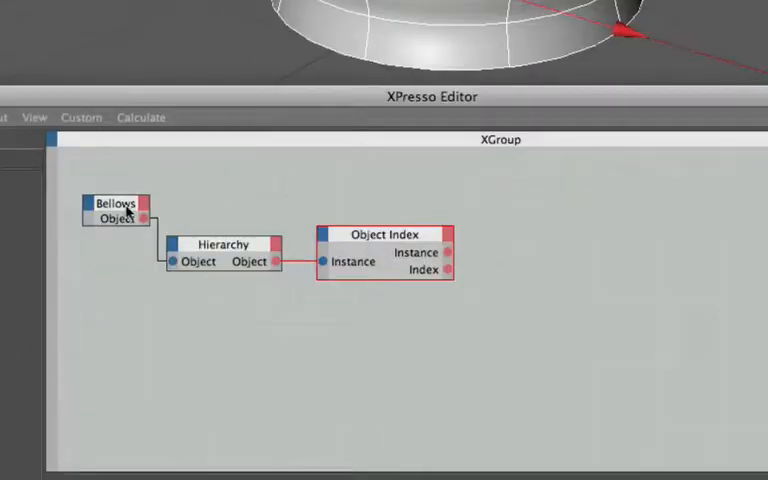
mouse_move(178, 247)
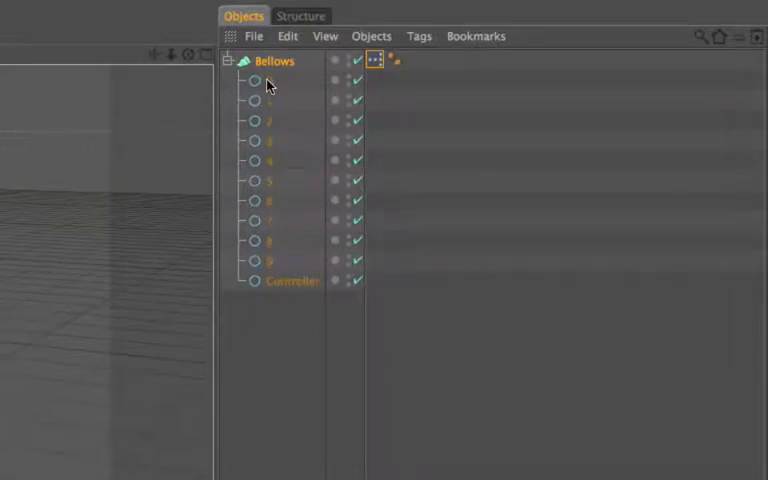
mouse_move(283, 90)
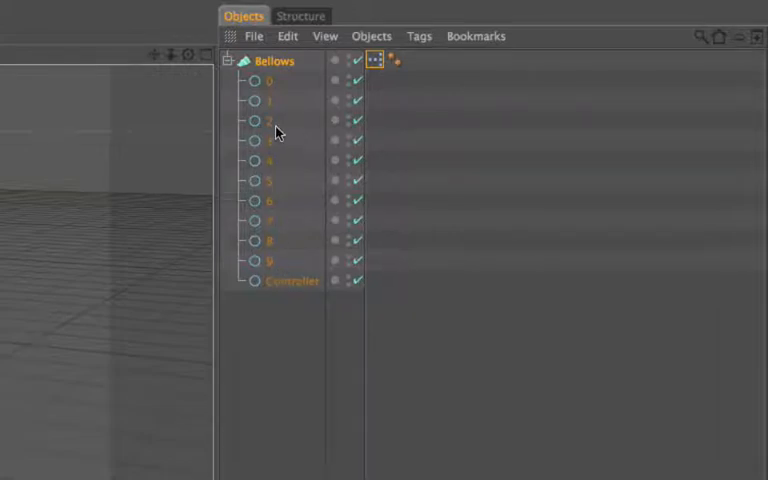
mouse_move(277, 196)
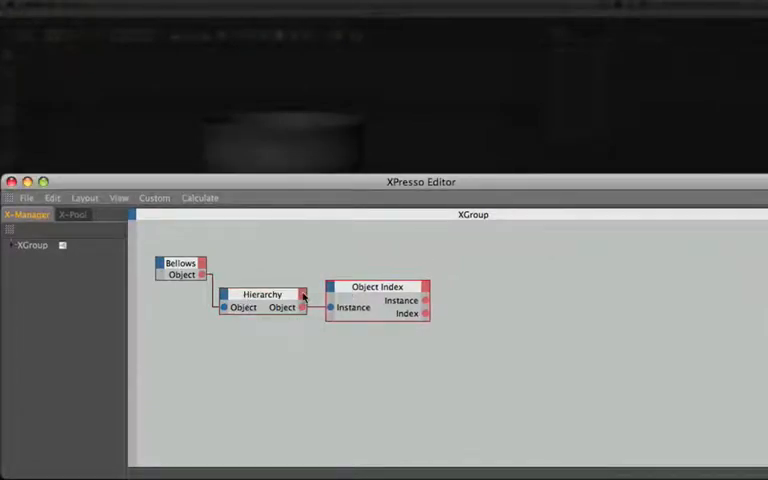
mouse_move(348, 308)
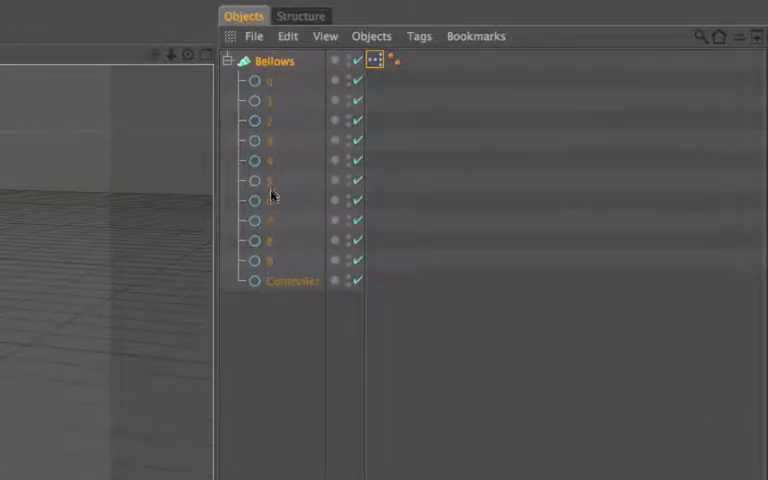
mouse_move(268, 288)
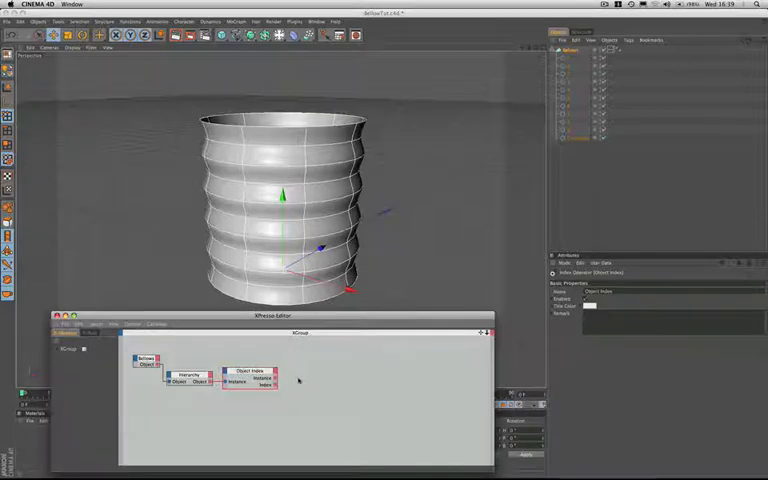
- Add a Math calculation node through the XPresso New Node menu
right_click(300, 383)
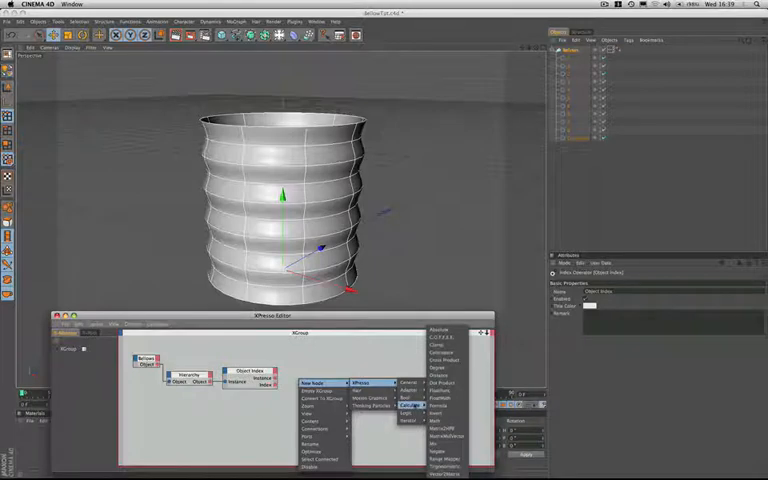
left_click(433, 415)
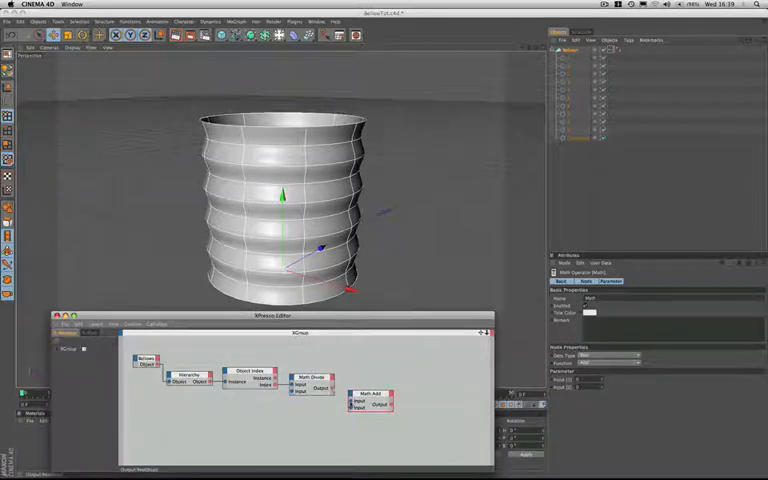
- Switch the Math node's Function from Add to Multiply
left_click(610, 357)
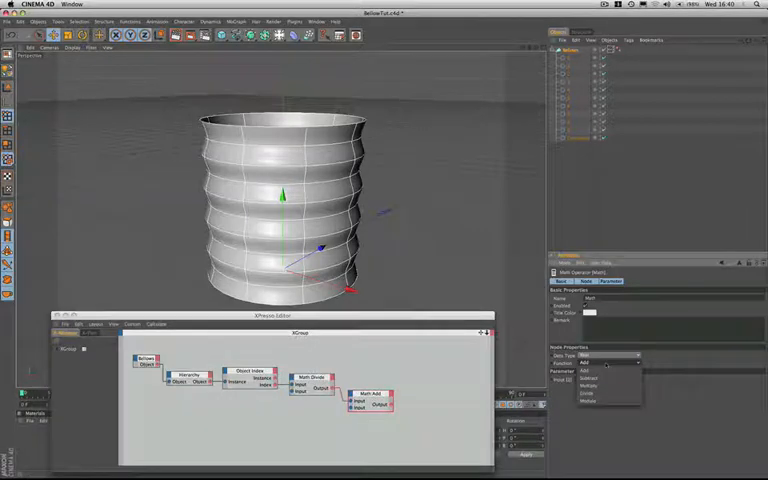
left_click(596, 388)
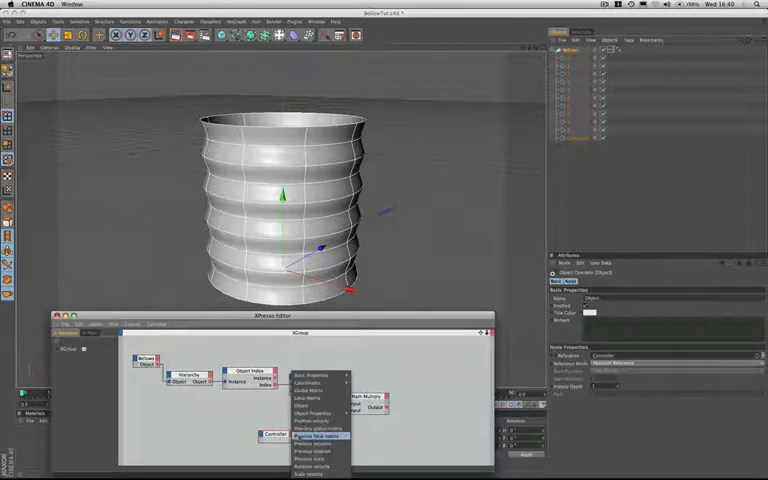
- Expose the Controller's Position . Y output and move the node beside Math:Multiply
left_click(310, 378)
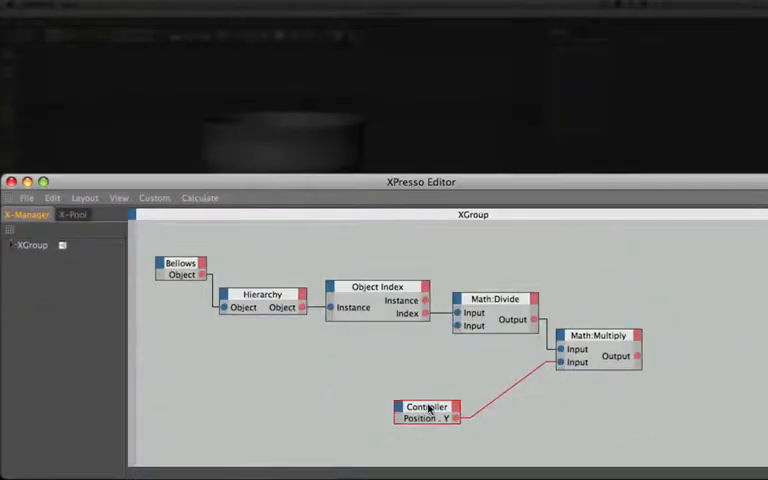
left_click_drag(427, 407, 508, 378)
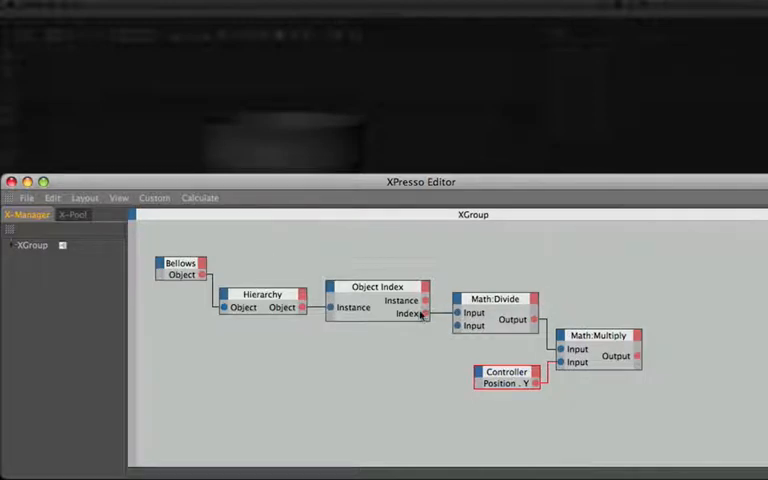
mouse_move(423, 313)
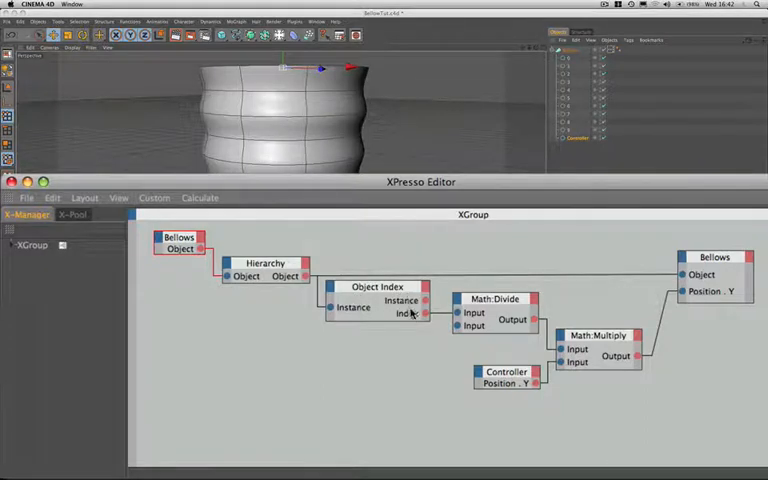
mouse_move(424, 314)
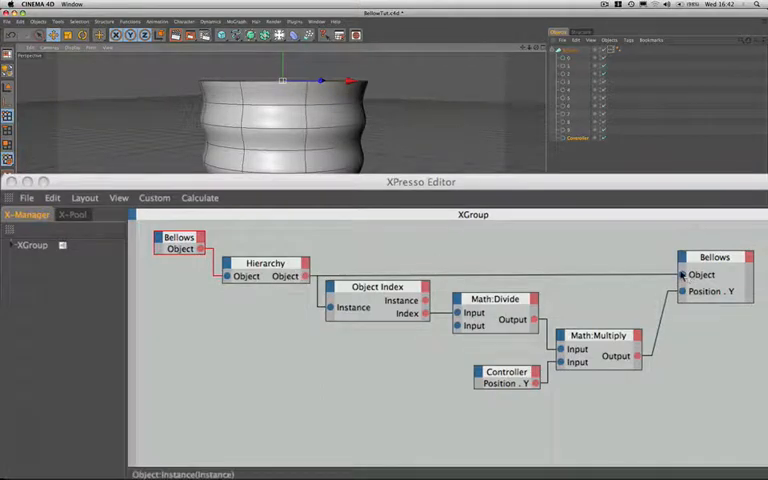
mouse_move(423, 234)
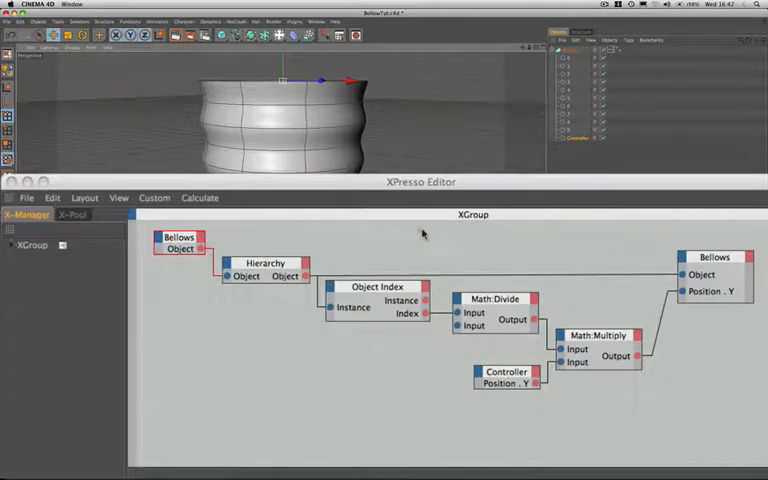